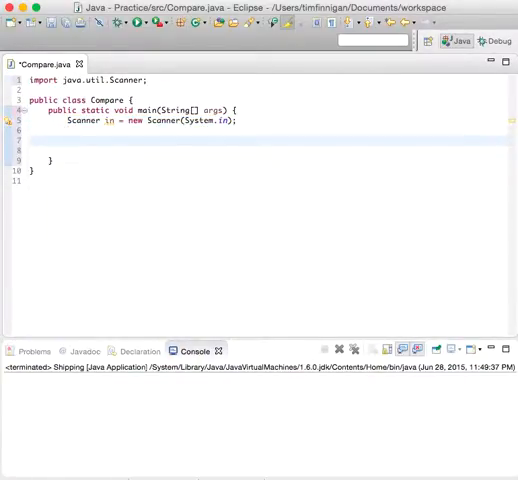
Add System.out.println("Enter two numbers: "); below the Scanner declaration in main
text(Sys)
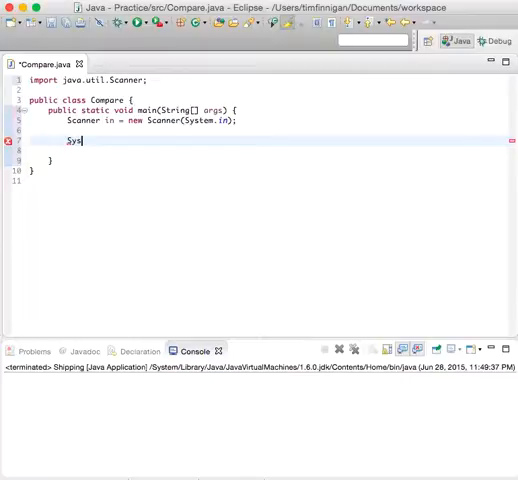
text(tem.out.pr)
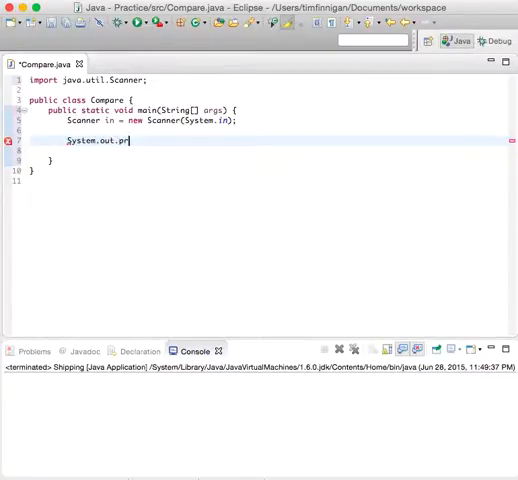
text(intln)
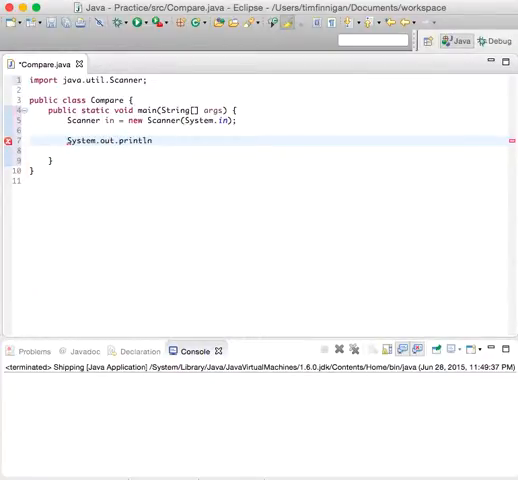
text(("Enter two ")
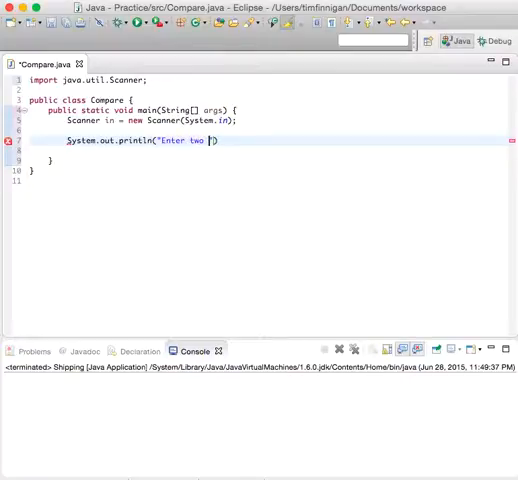
text(numbers:)
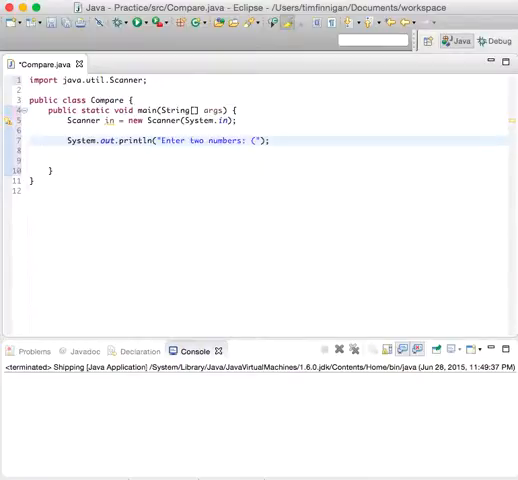
text(2.4)
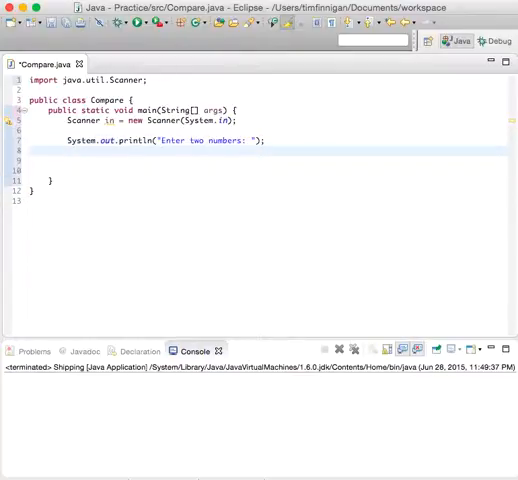
Declare double x and double y, each read with in.nextDouble(), then begin an if
text(double x = i)
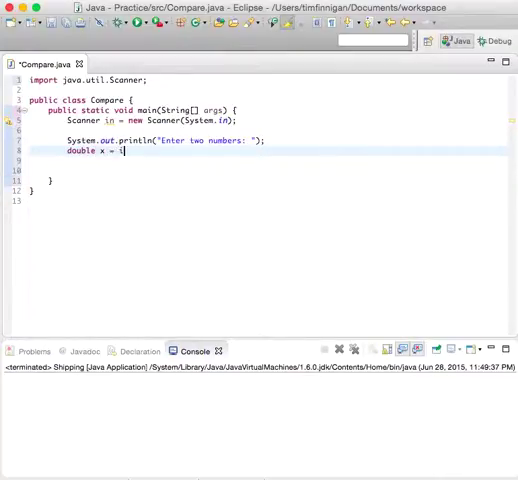
text(in.nextDouble();)
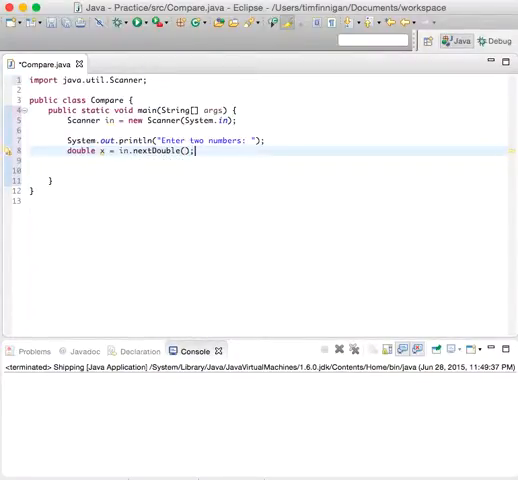
text(double  = in.nextDouble();)
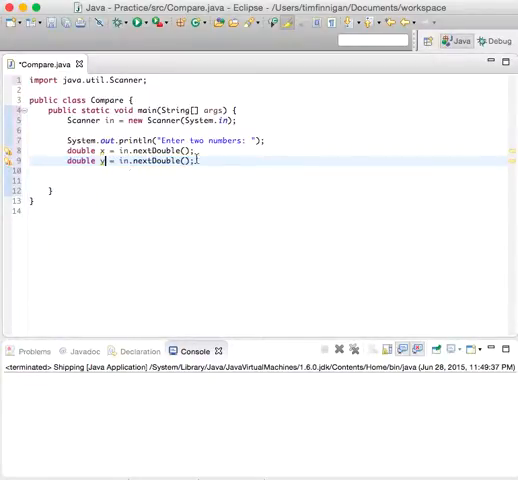
text(if)
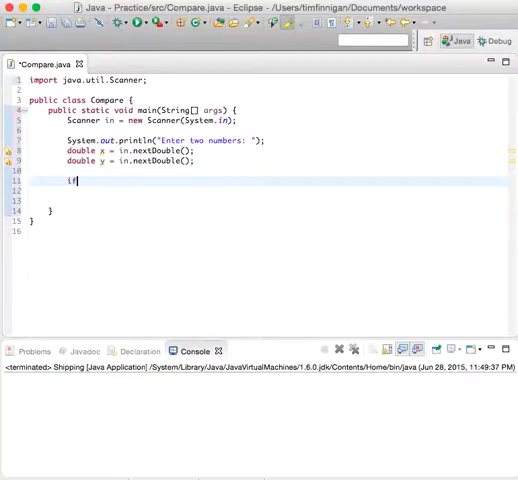
Write if (x == y) { System.out.println("They are the same."); }
text((x == y)
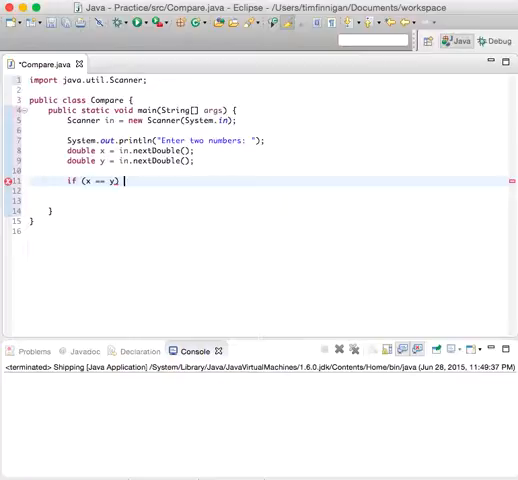
text({)
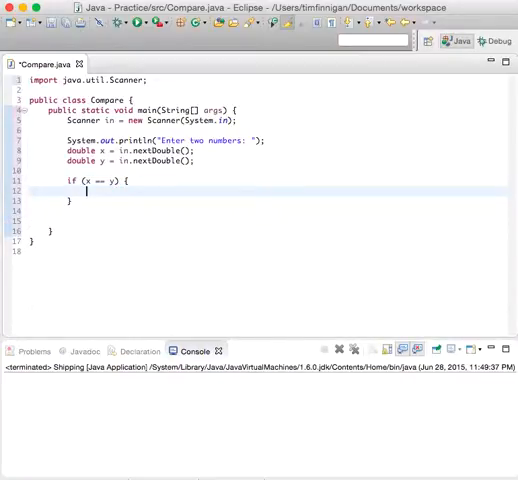
text(System.out.)
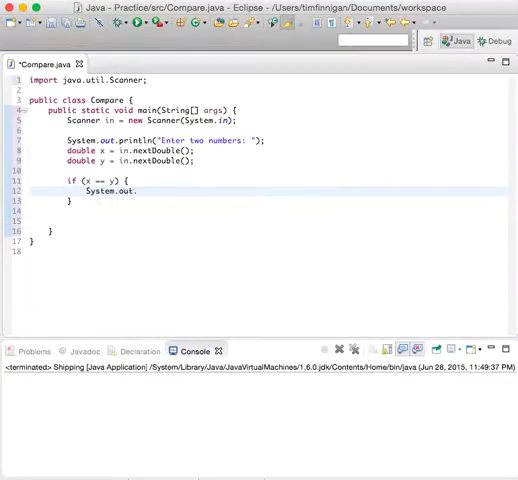
text(ln("They a)
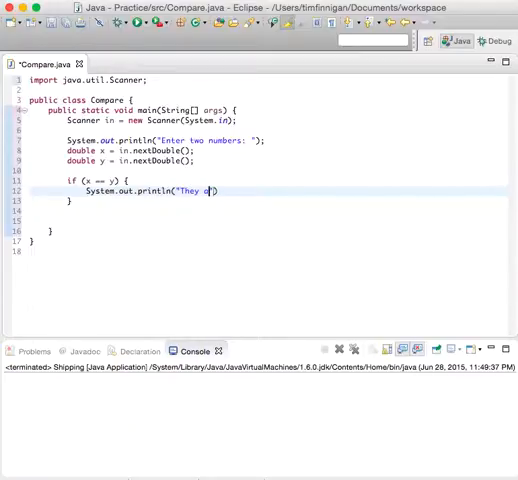
text(re the same)
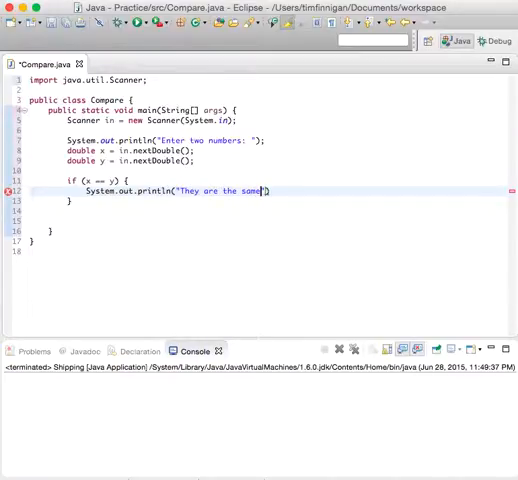
text(.)
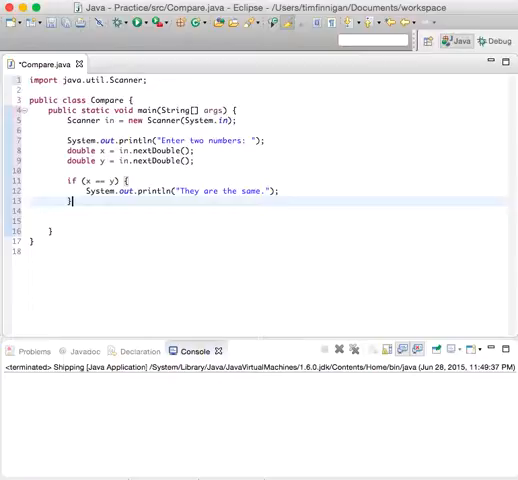
Add an else block containing System.out.print("The first number is ");
text(else)
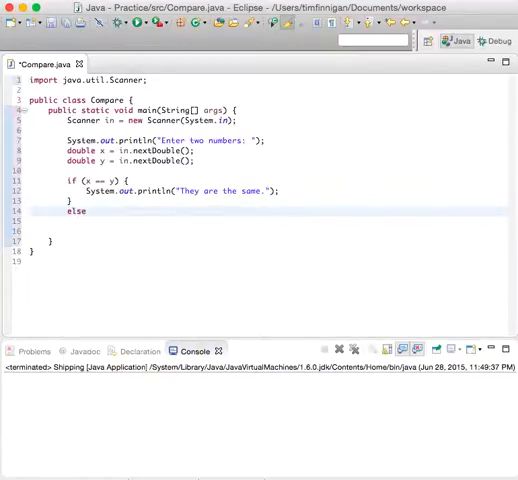
text({)
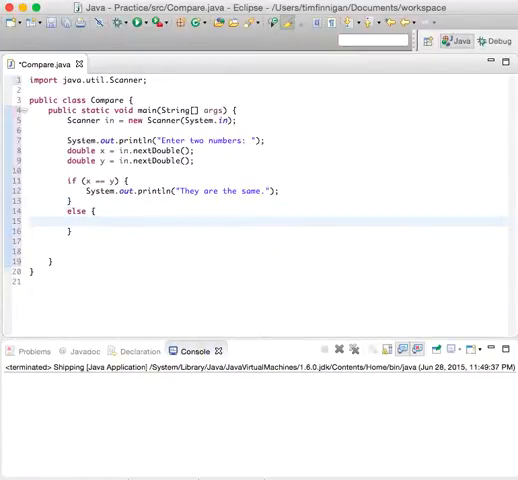
click(90, 221)
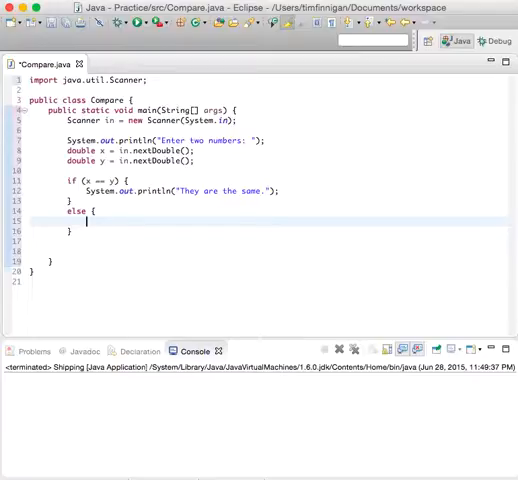
text(System.out.print("The first number is)
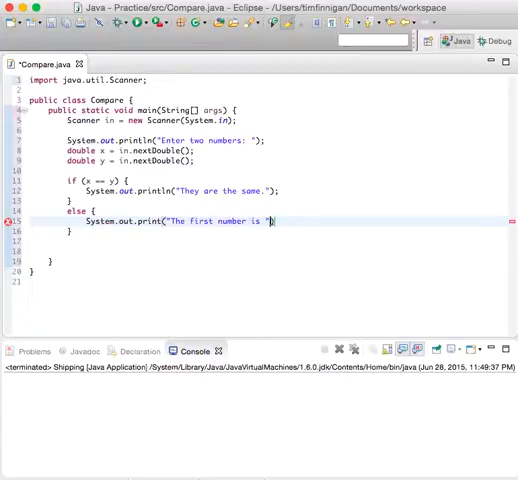
text(";)
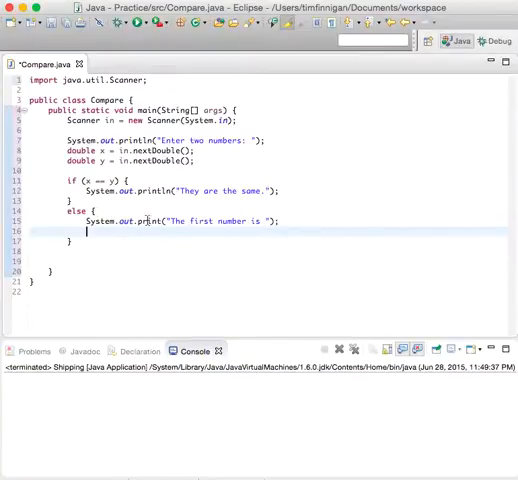
Inside the else, add if (x > y) { System.out.println("larger"); }
text(if (x > y) {)
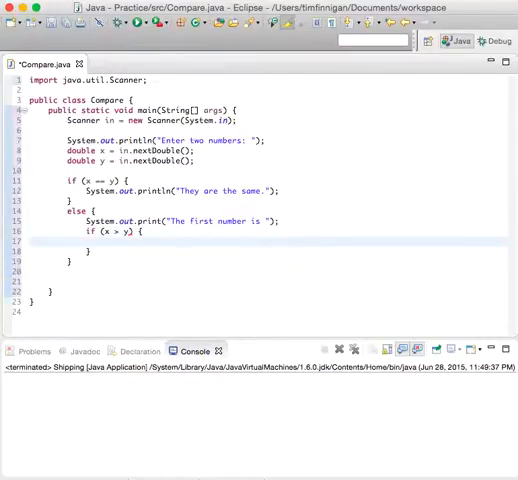
text(S)
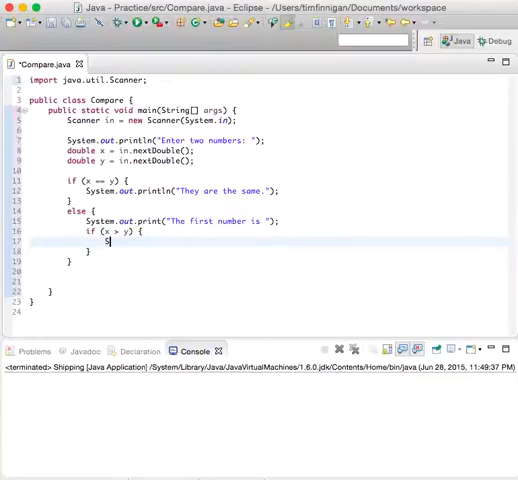
text(System.out.prind)
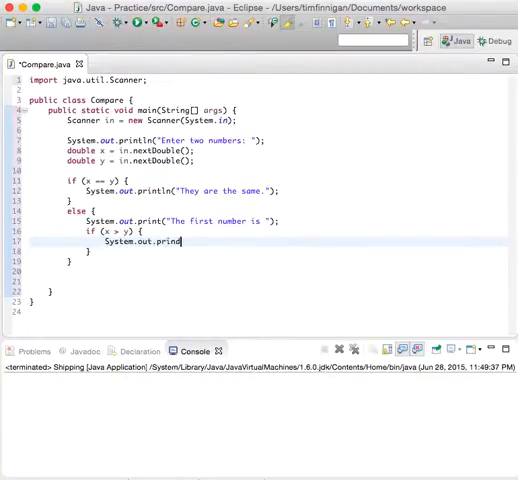
text(ln("1"))
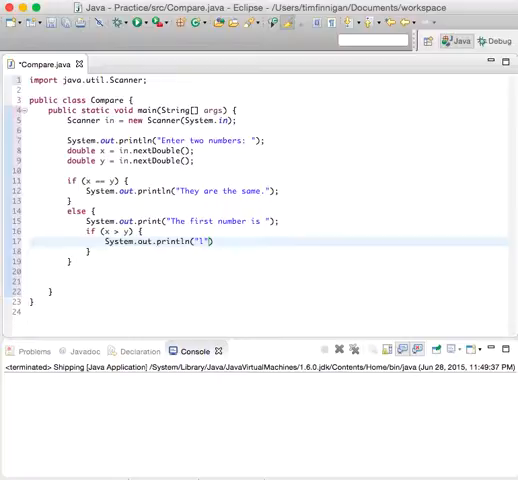
text(larger)
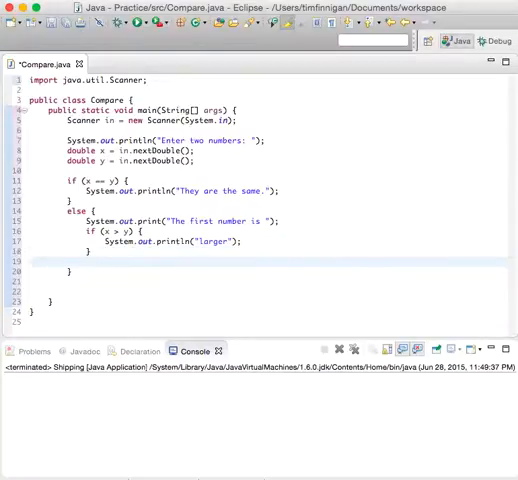
Add a nested else { System.out.println("smaller"); } after the x > y block
text(else {)
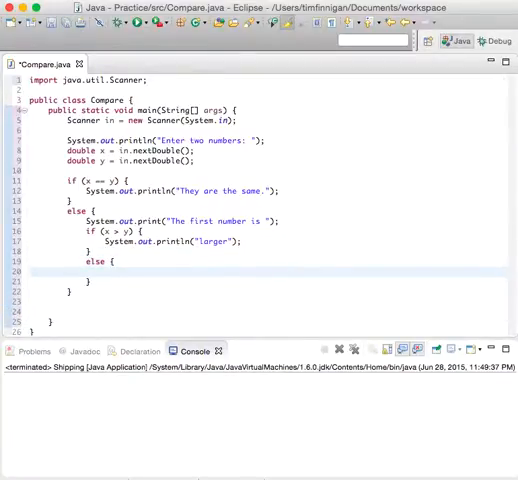
text(System.o)
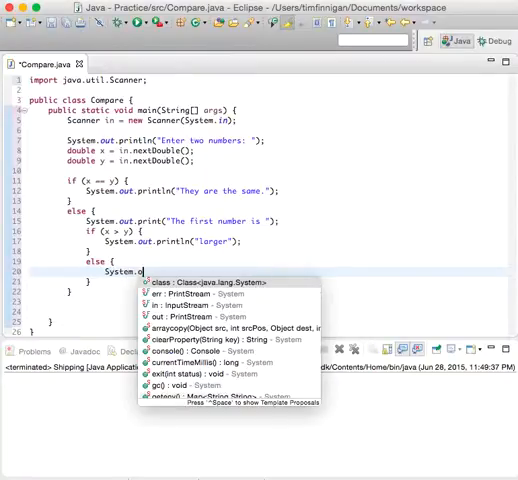
text(out.println())
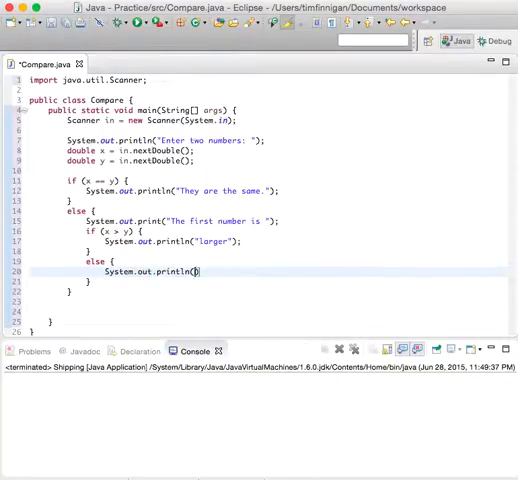
text("smaller")
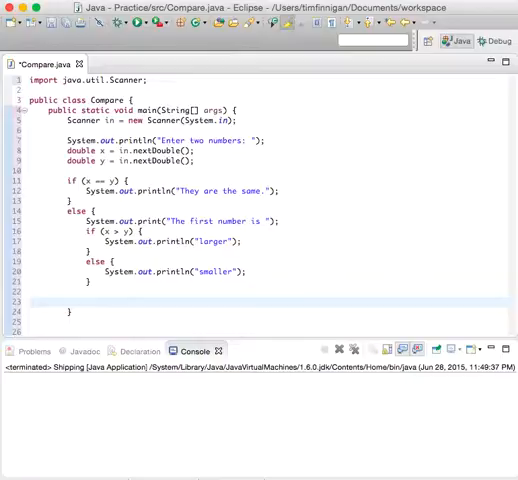
text(if ()
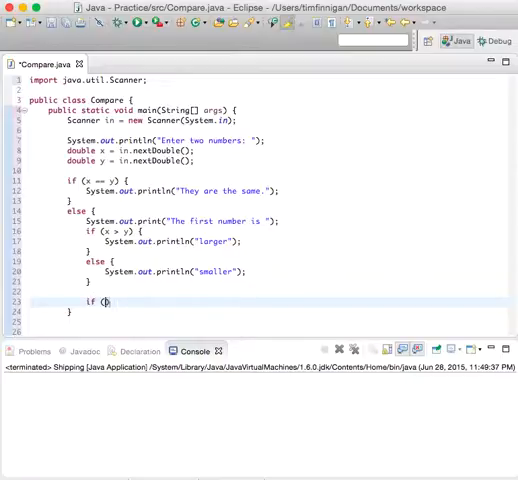
Write if (-0.01 < x - y && x - y < 0.01) printing "The numbers are close together"
text(x)
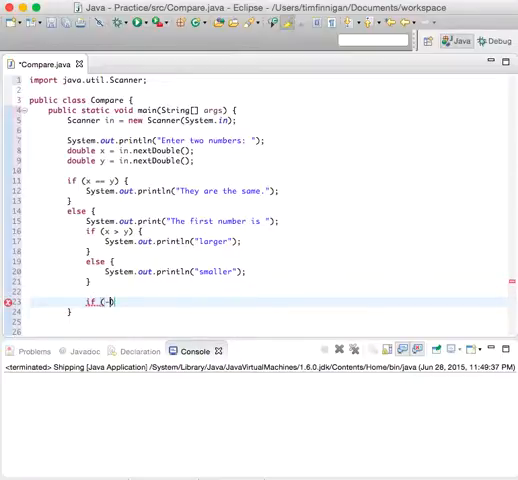
text(-0.01)
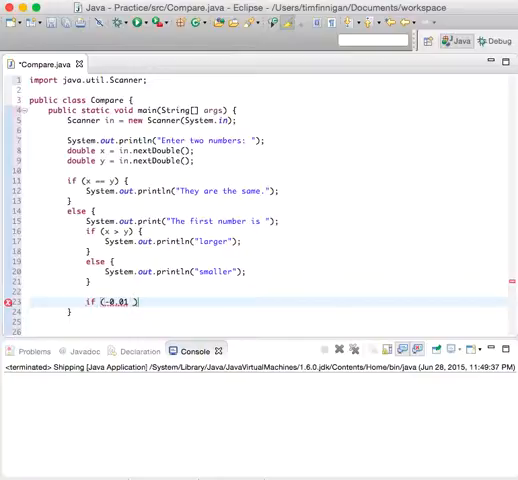
text(< x)
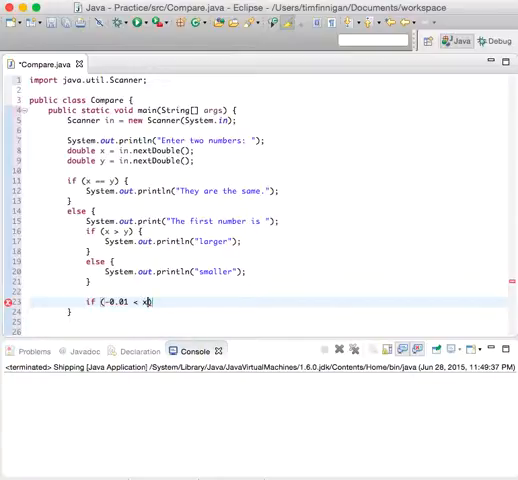
text(- y &&)
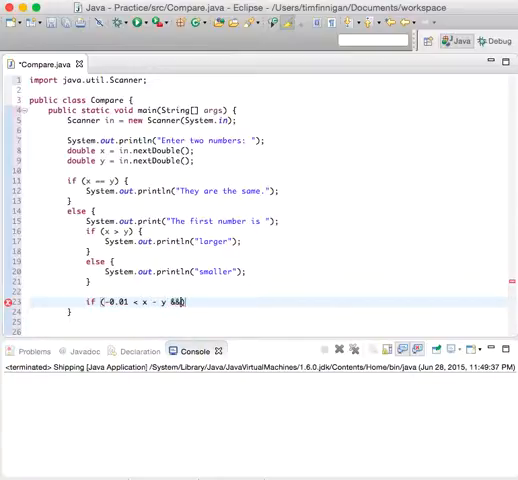
text(xx))
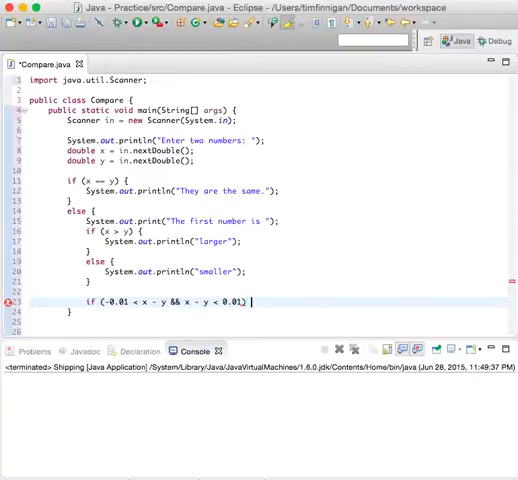
text({)
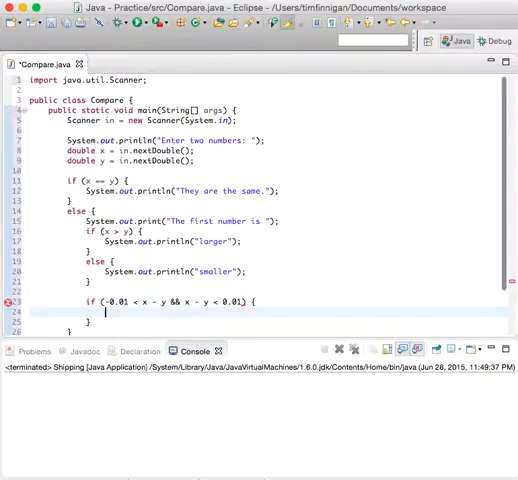
text(Sys)
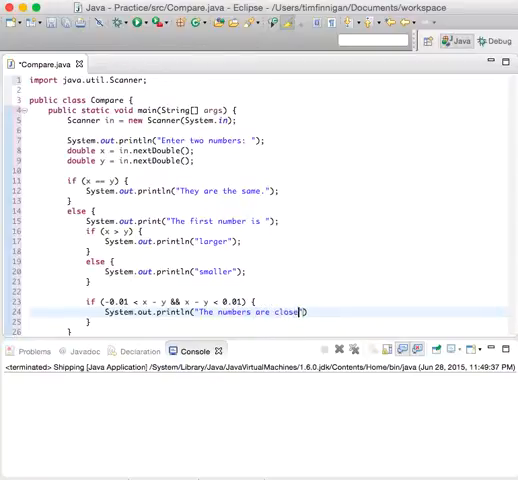
text(together)
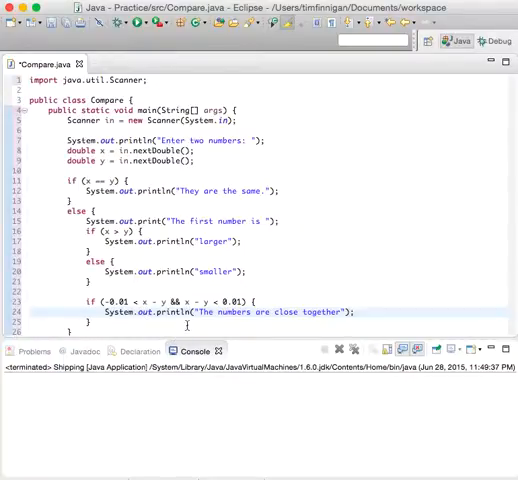
scroll(down, 3)
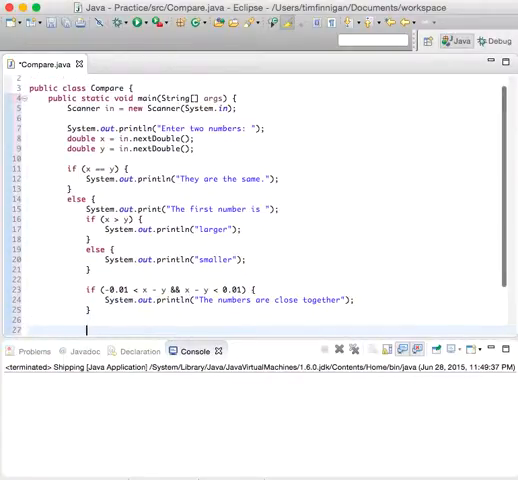
Write if (x == y + 1 || x == y - 1) printing "The numbers are only one apart"
text(if ())
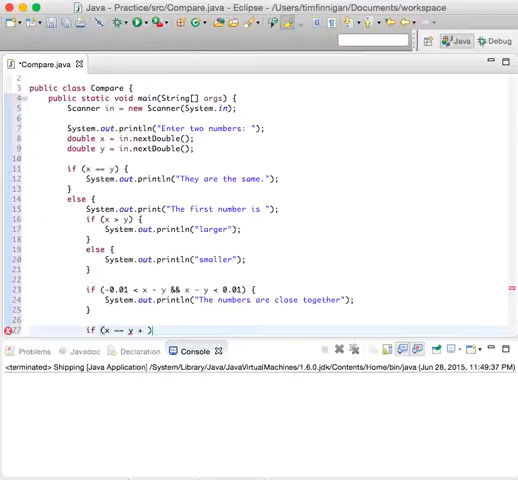
text(1)
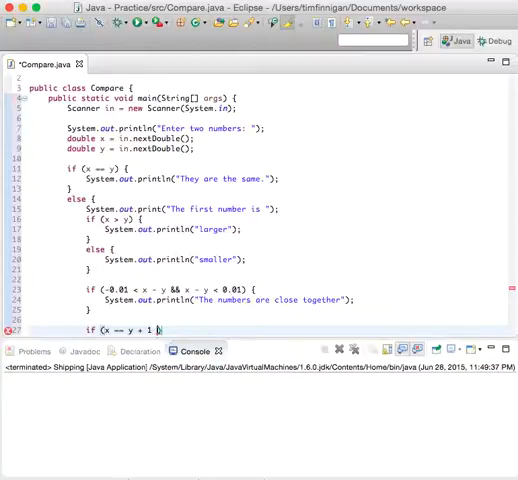
text(|| x))
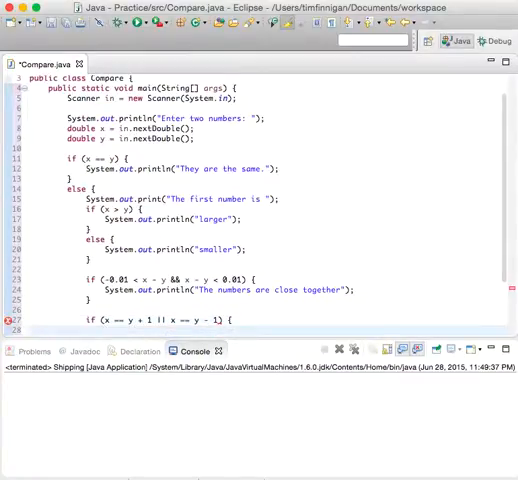
text(Syste)
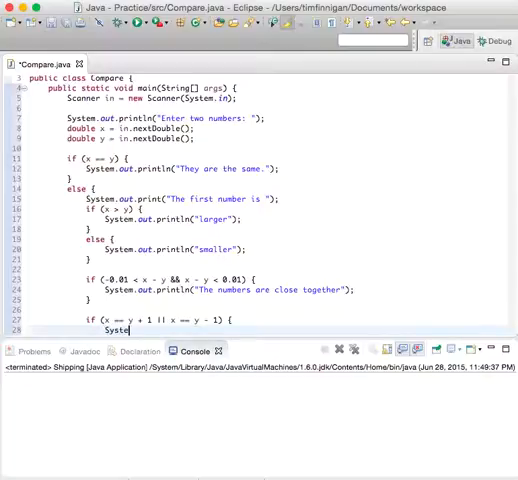
text(.out.println("The numbers are only one apart");)
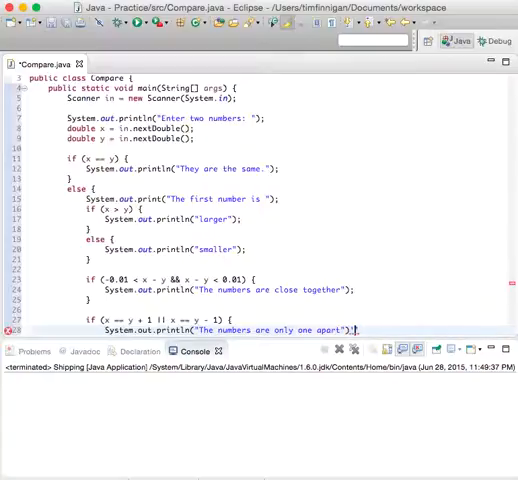
scroll(down, 3)
text(if ()
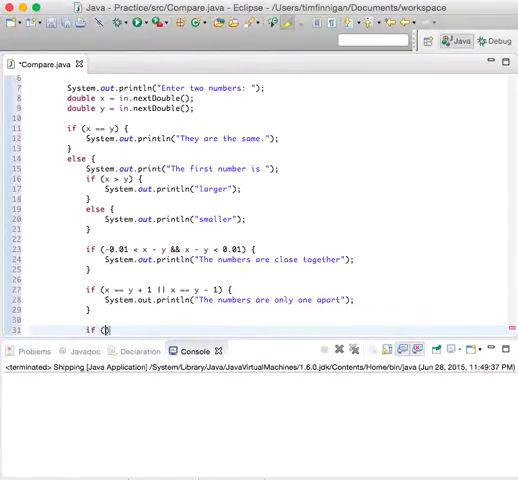
Write if (x > 0 && y > 0 || x < 0 && y < 0) printing "The numbers have the same sign"
text(x > 0)
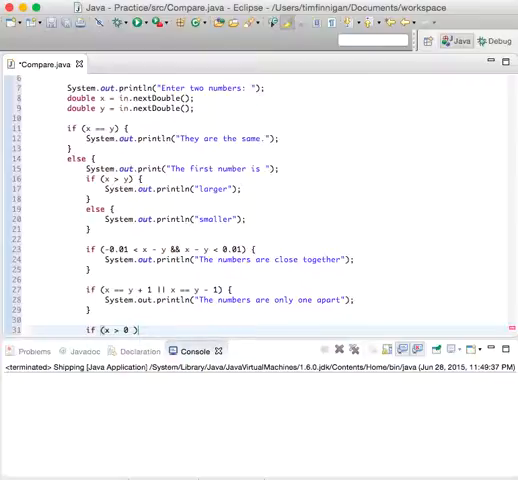
text(&& y > 0)
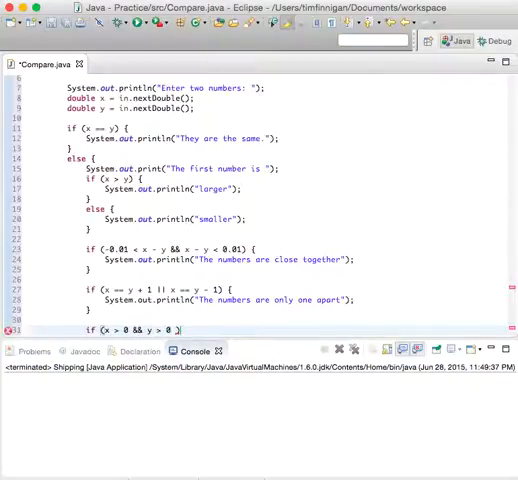
text(||)
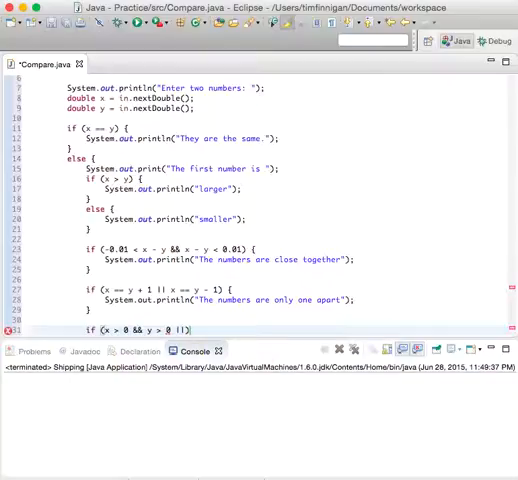
text(x < 0)
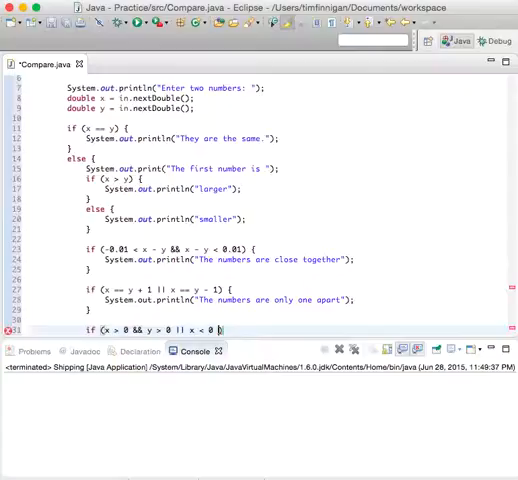
text(&& y)
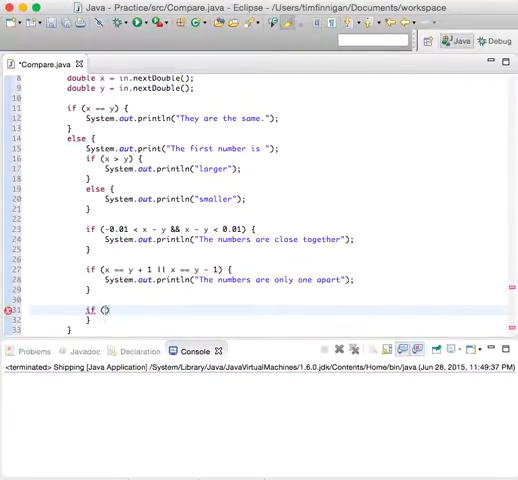
text(x > 0 && y > 0 || x < 0 && y < 0)
text(S)
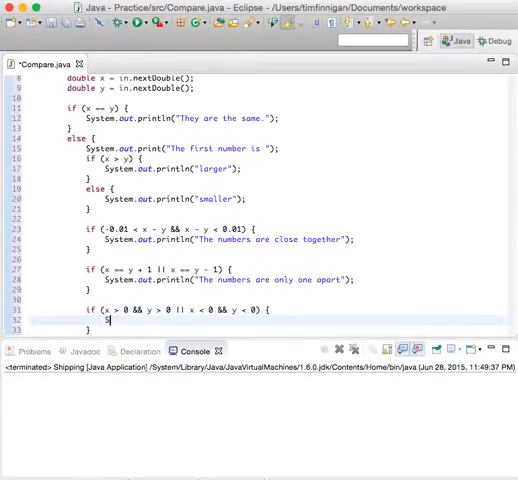
text(ystem.out.println("The numbers h)
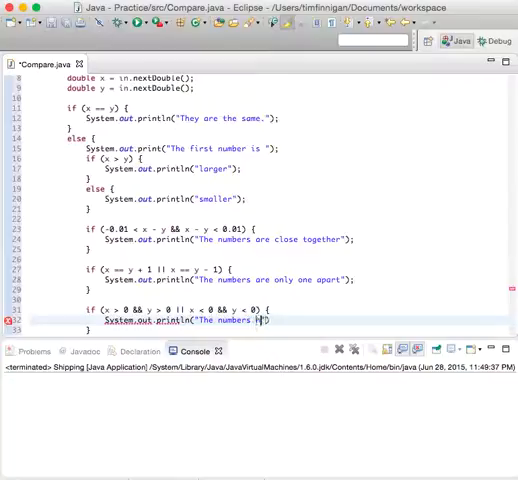
text(ave the same sign)
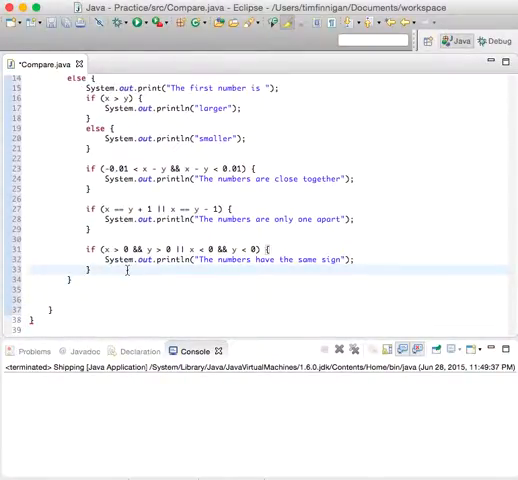
Add else { System.out.println("The numbers have different signs"); } and run Compare
text(else {)
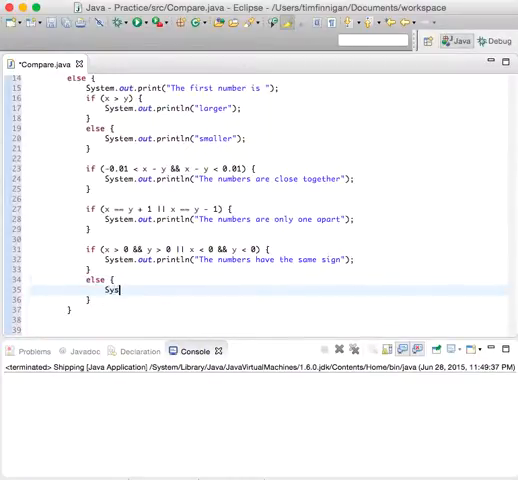
text(tem.out.)
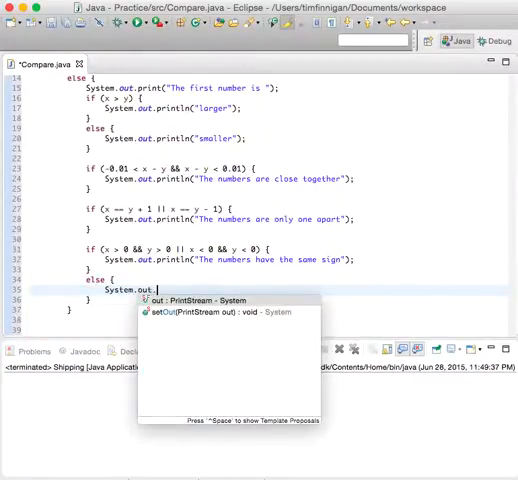
text(println(""))
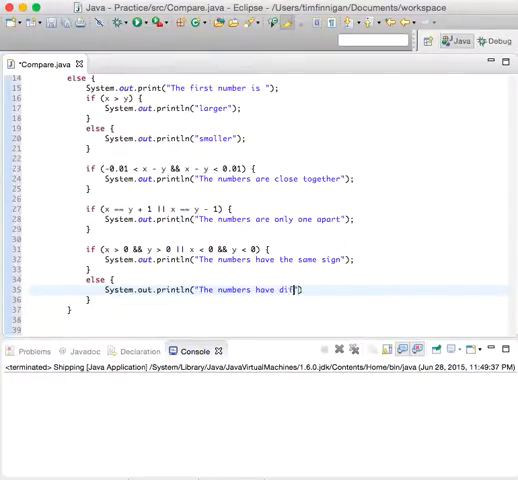
text(erent signs)
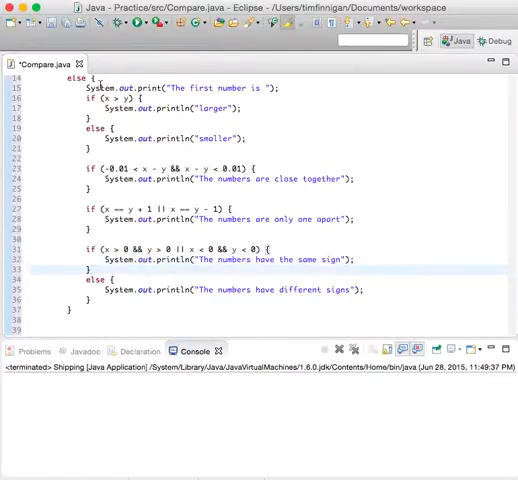
click(88, 270)
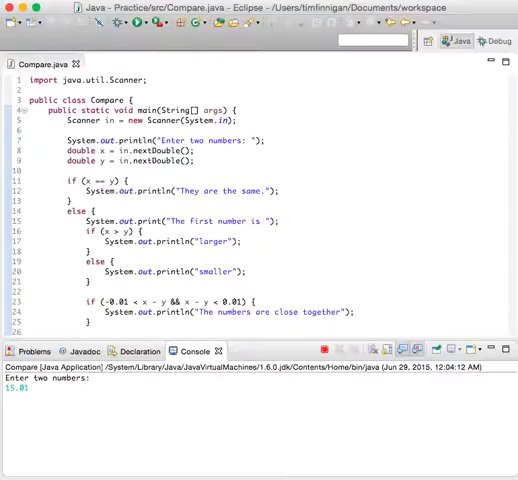
Enter 15.0 as the second number at the Compare program's console prompt
text(15.0)
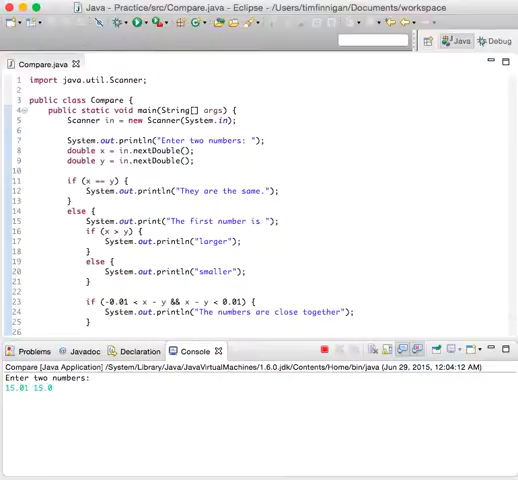